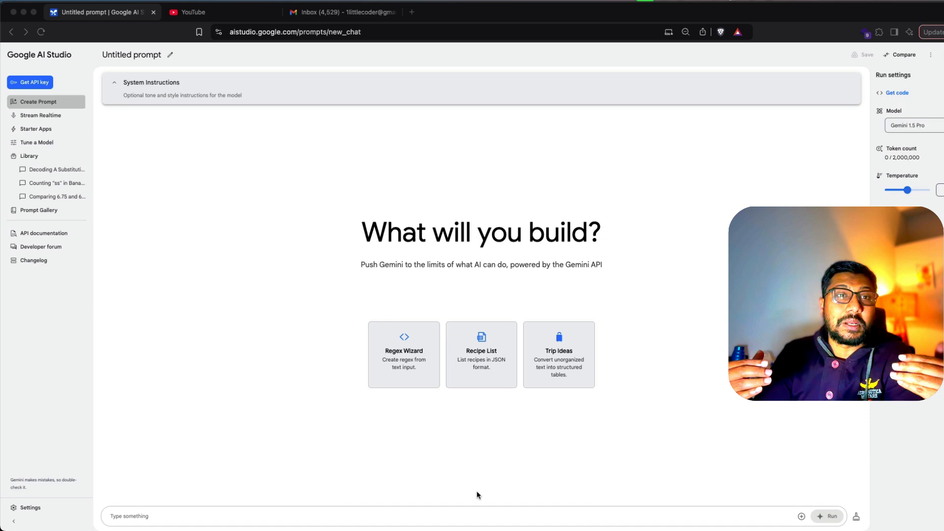
# Open the Stream Realtime page running Gemini 2.0 Flash Experimental with the Puck voice.
pyautogui.click(295, 32)
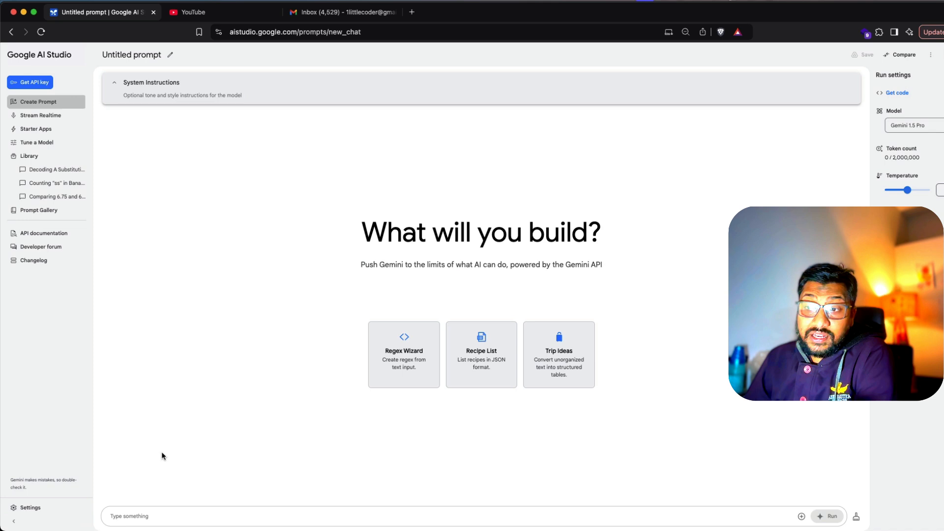
pyautogui.click(40, 115)
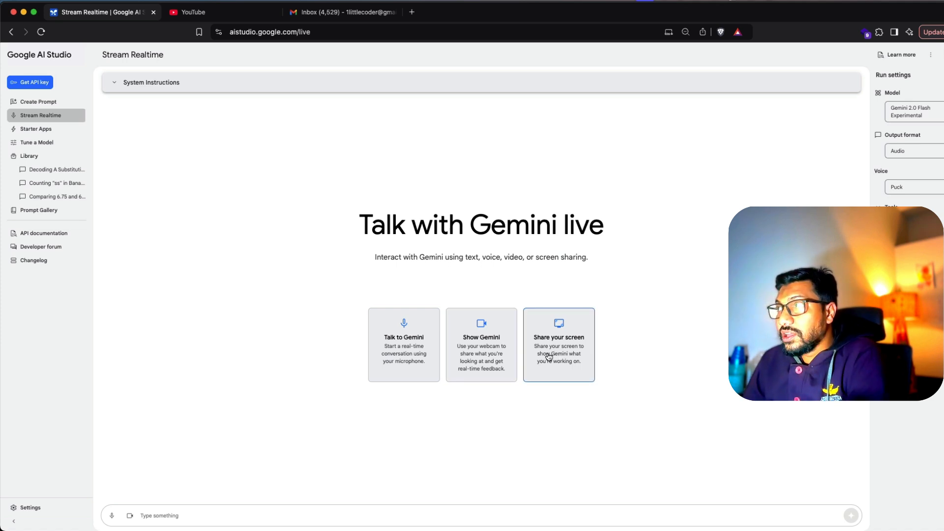
# Start sharing the screen with Gemini from the Share your screen card.
pyautogui.click(558, 344)
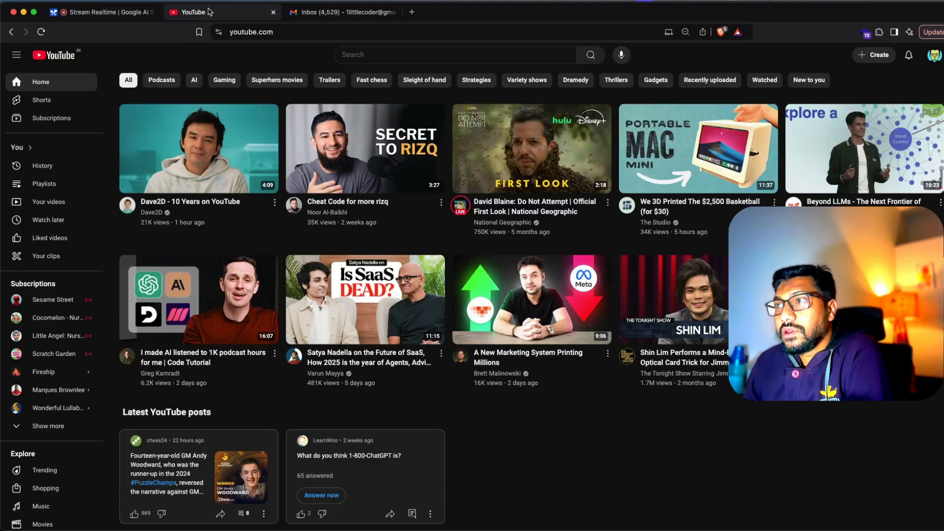
pyautogui.write('greg kamradt')
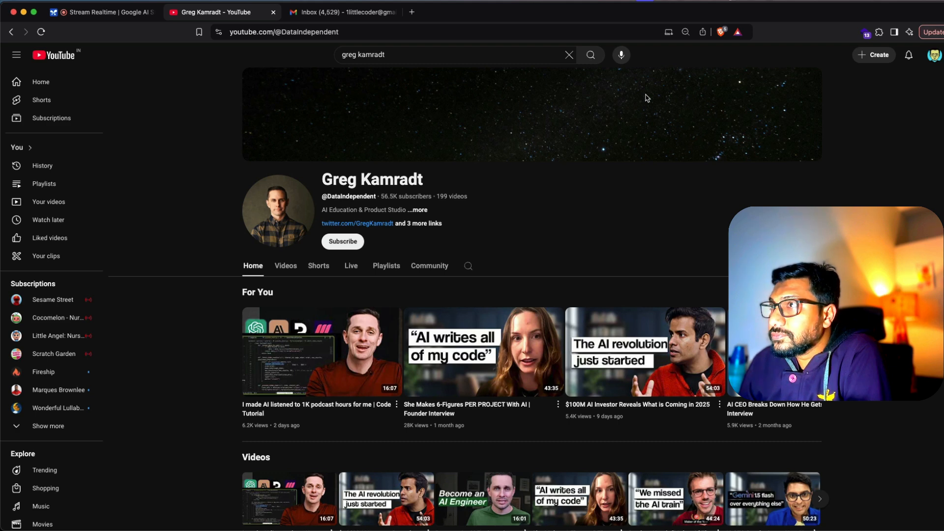
pyautogui.moveTo(328, 177)
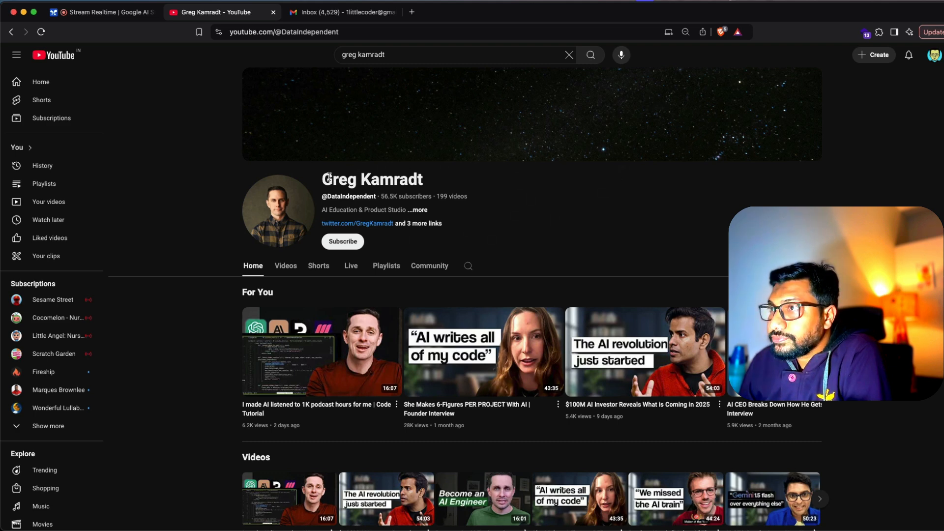
pyautogui.click(343, 241)
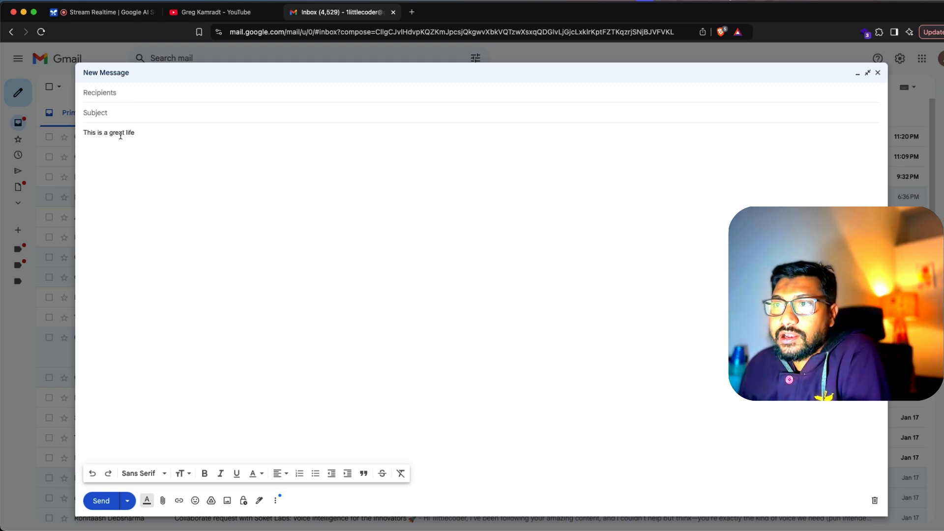
# Select 'great' in the draft 'This is a great life' and check the font options.
pyautogui.doubleClick(117, 133)
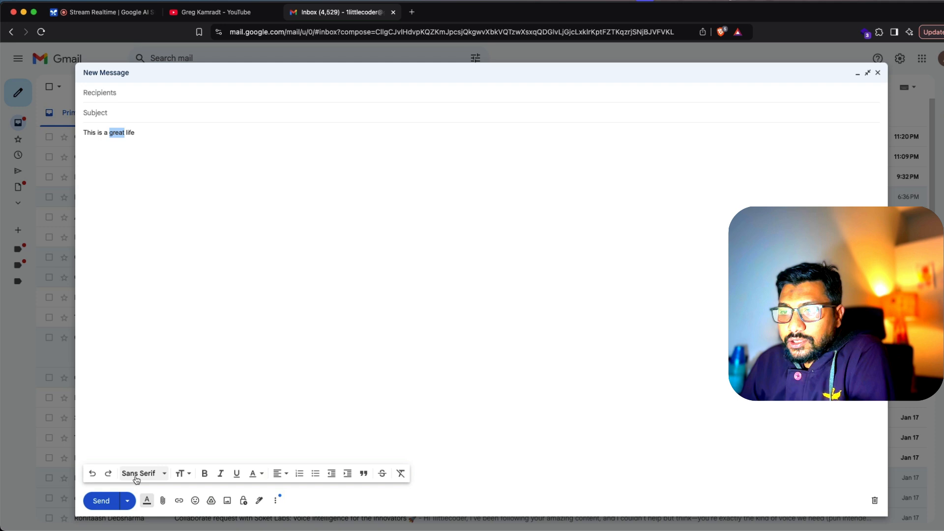
pyautogui.moveTo(139, 473)
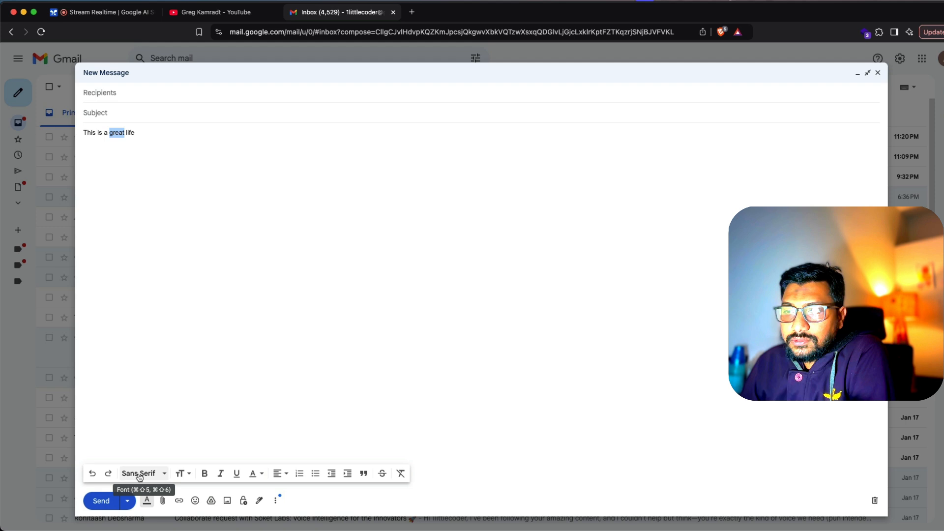
pyautogui.click(252, 473)
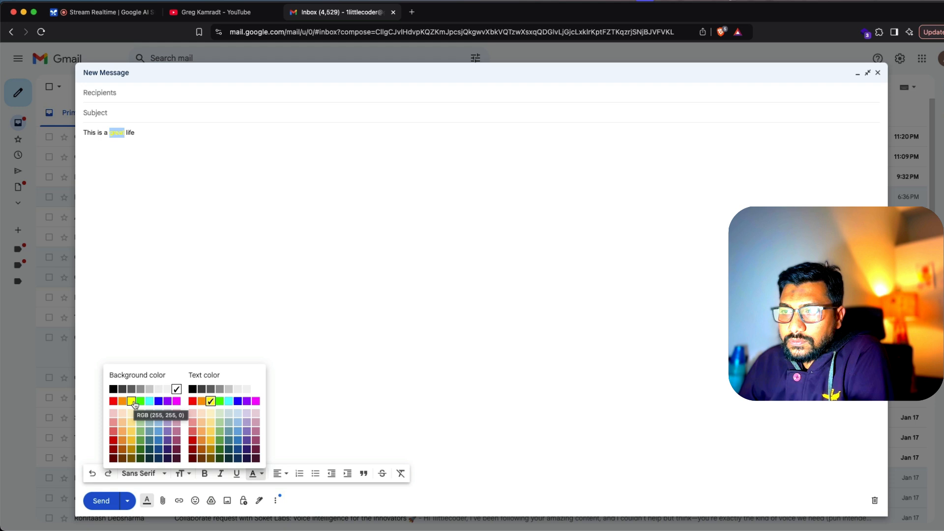
# Apply a yellow background color to 'great'.
pyautogui.click(131, 402)
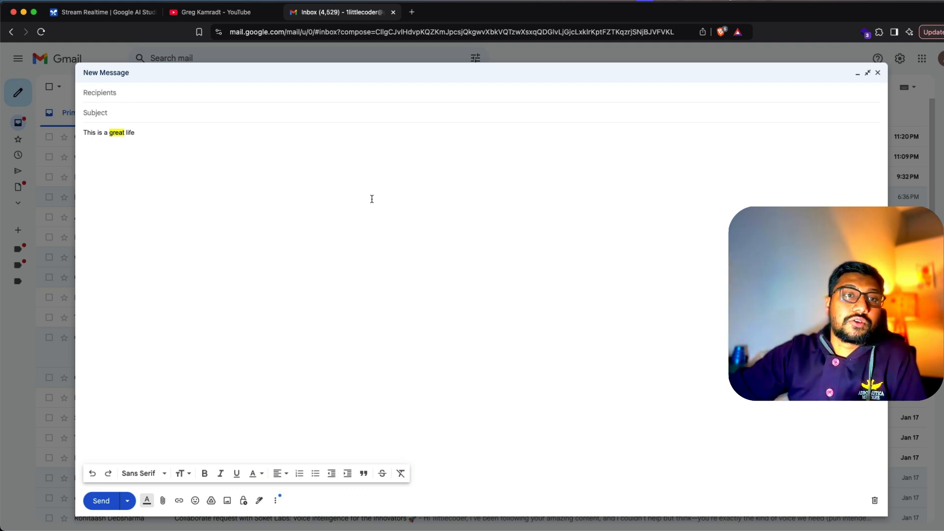
pyautogui.click(101, 12)
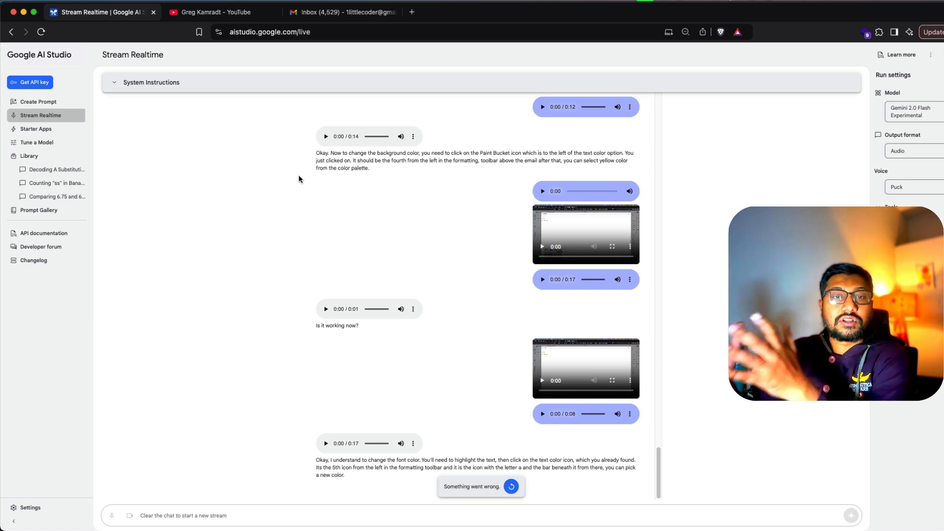